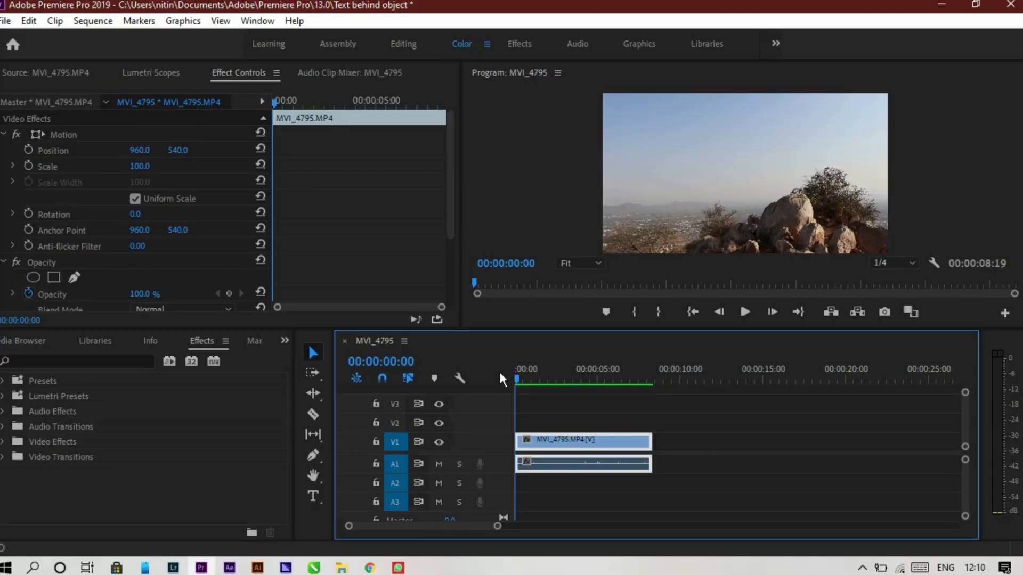
Park the playhead at 00:00:07:20 on the rock frame, checking it at 50% zoom then back to Fit
{"action": "left_click", "coordinate": [744, 311]}
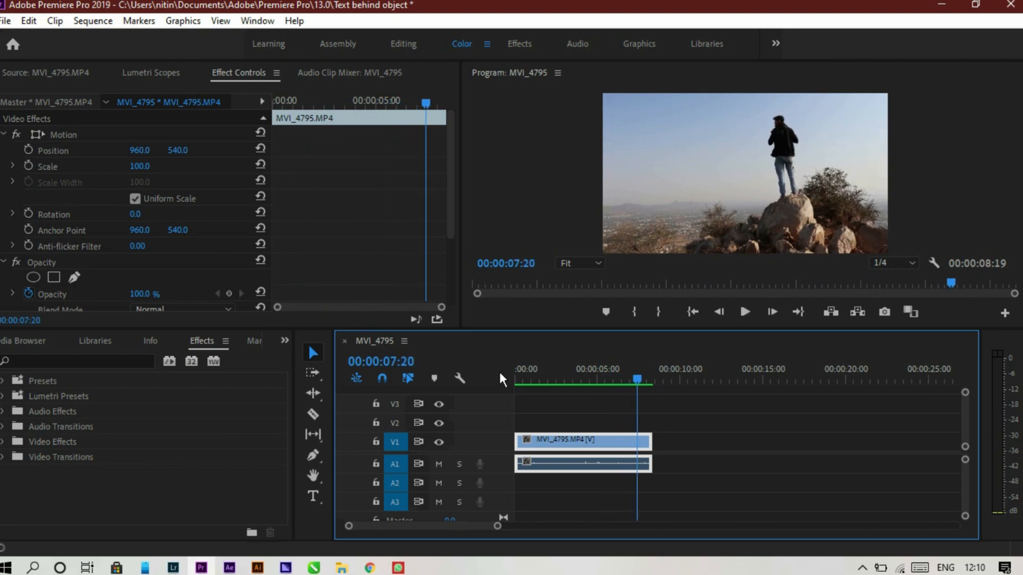
{"action": "mouse_move", "coordinate": [821, 124]}
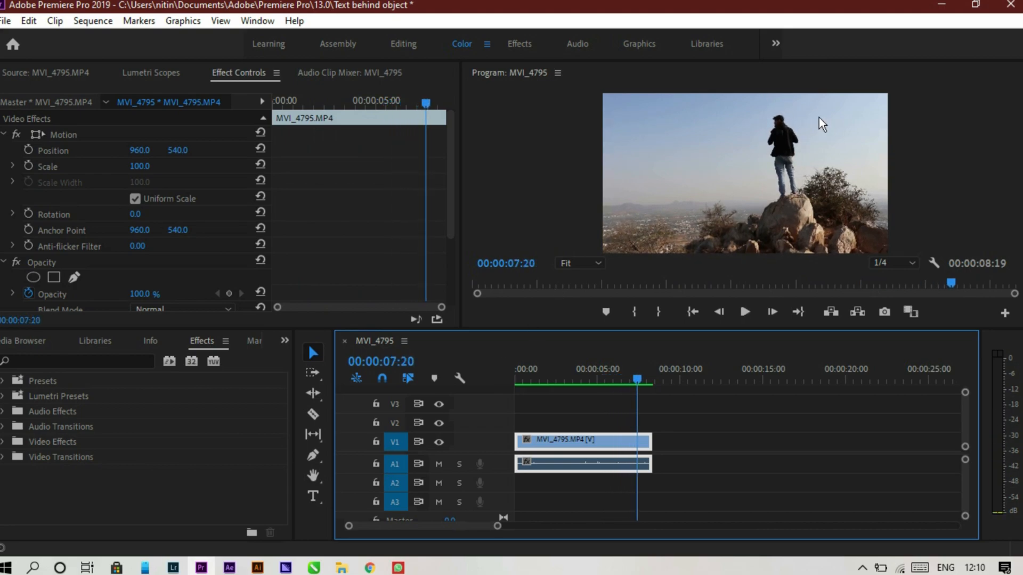
{"action": "left_click", "coordinate": [578, 263]}
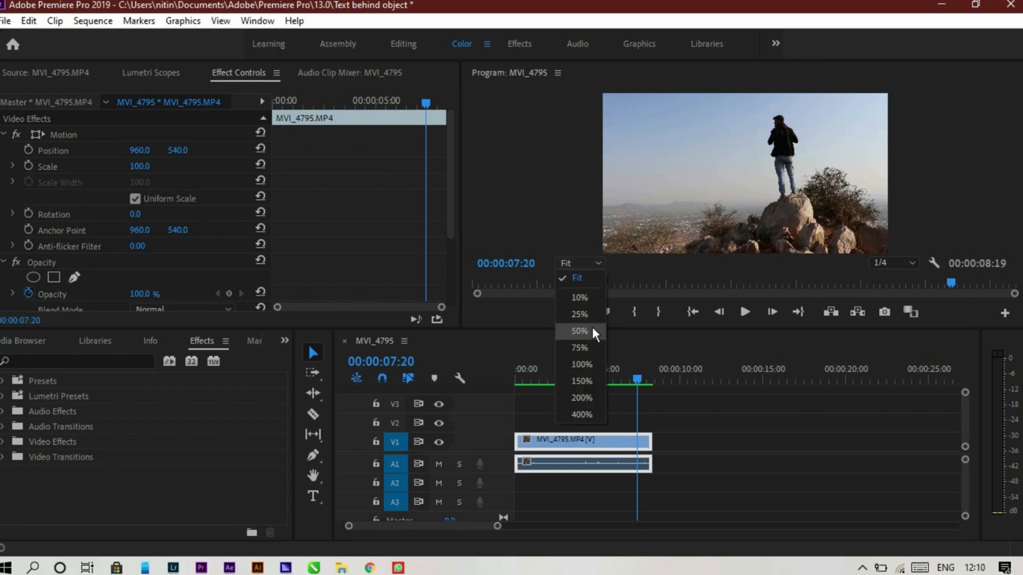
{"action": "left_click", "coordinate": [578, 331]}
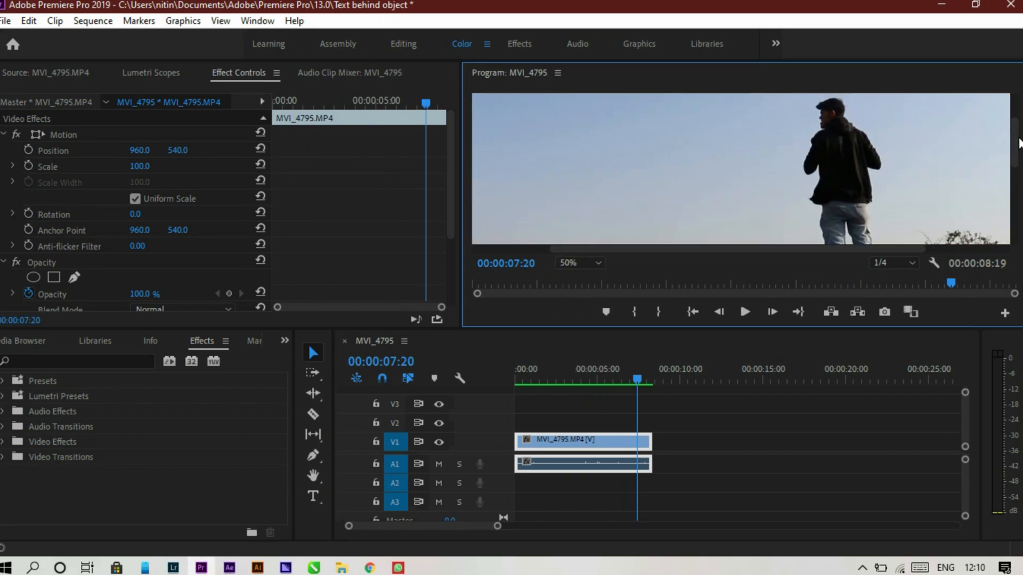
{"action": "mouse_move", "coordinate": [777, 136]}
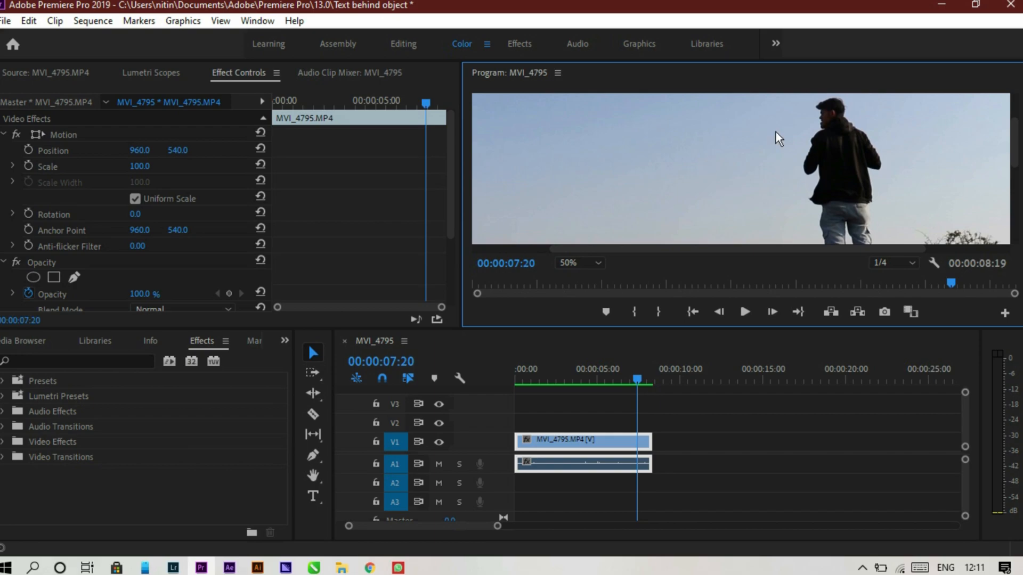
{"action": "mouse_move", "coordinate": [805, 149]}
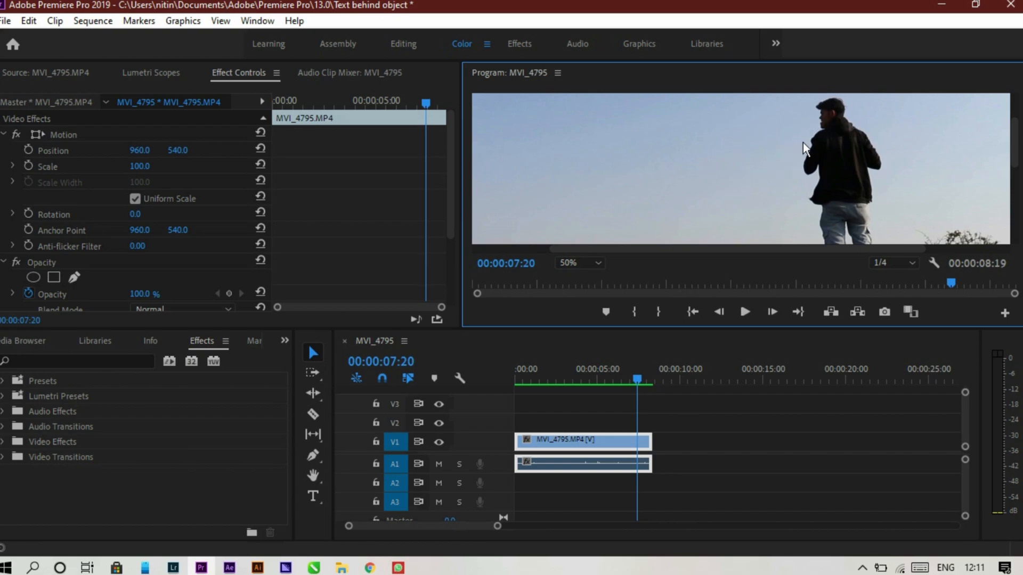
{"action": "left_click", "coordinate": [579, 263]}
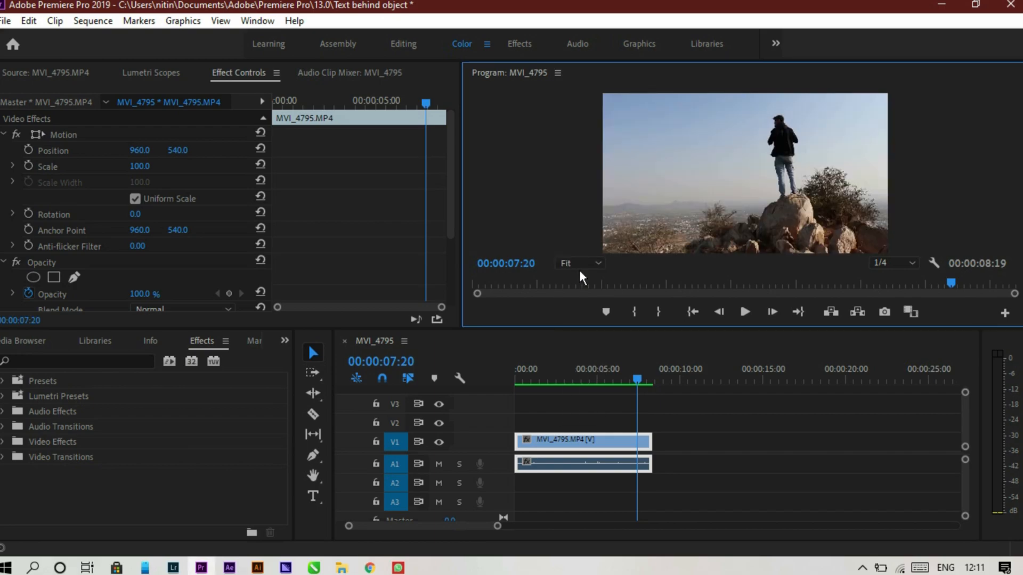
{"action": "mouse_move", "coordinate": [826, 120]}
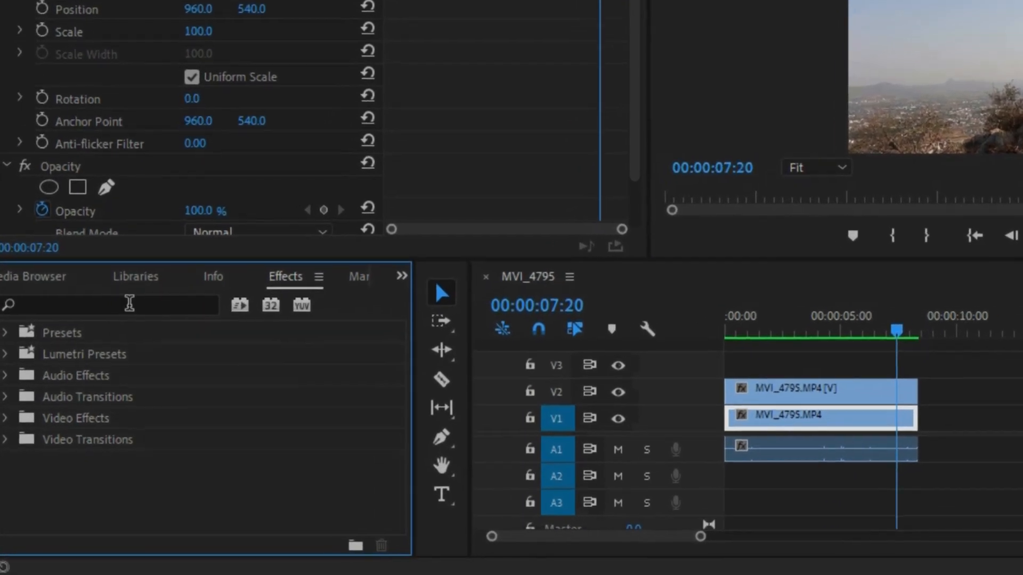
Search the Effects panel for 'paint bucket'
{"action": "type", "text": "paint"}
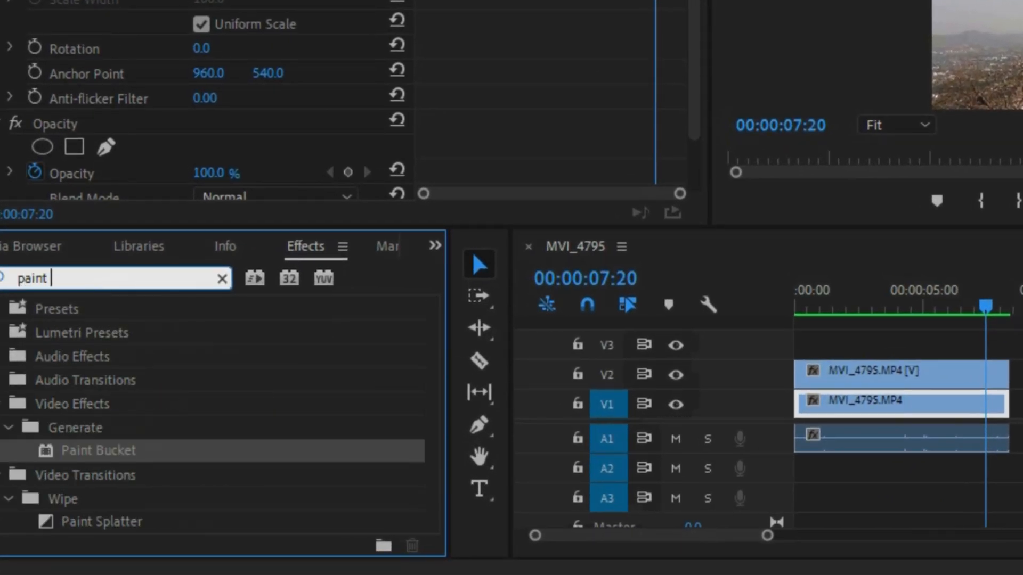
{"action": "type", "text": "buc"}
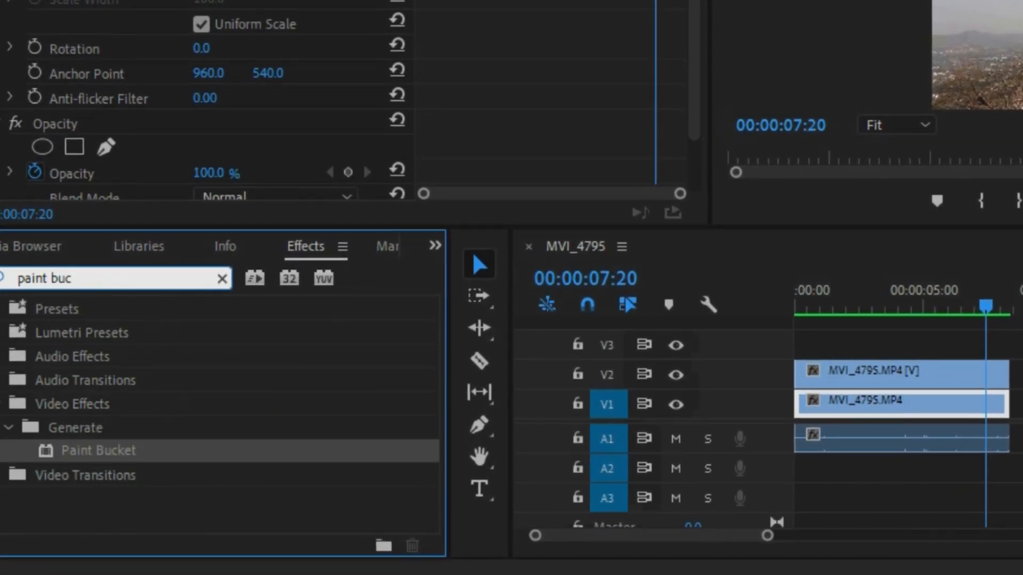
{"action": "type", "text": "ket"}
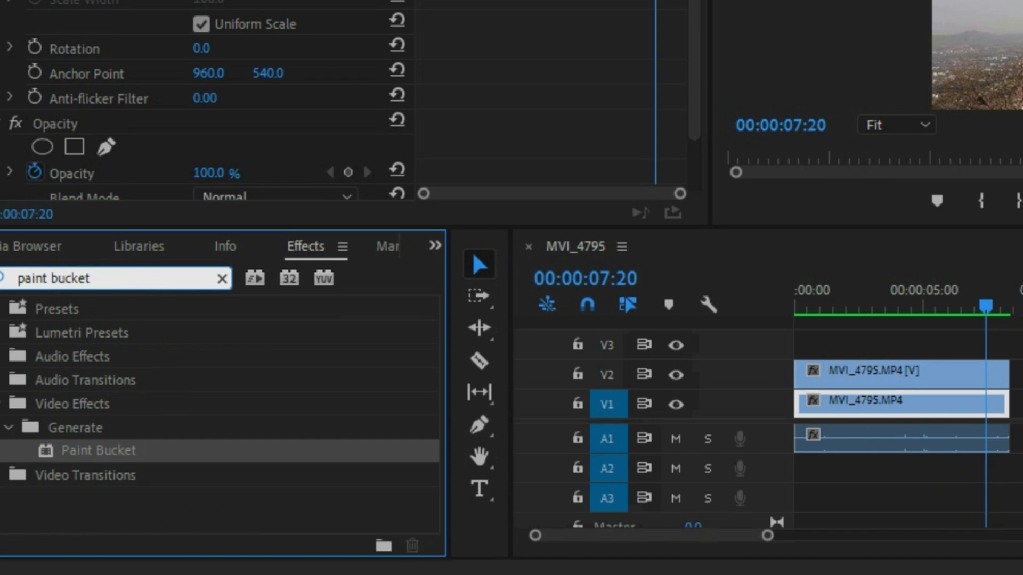
{"action": "mouse_move", "coordinate": [130, 480]}
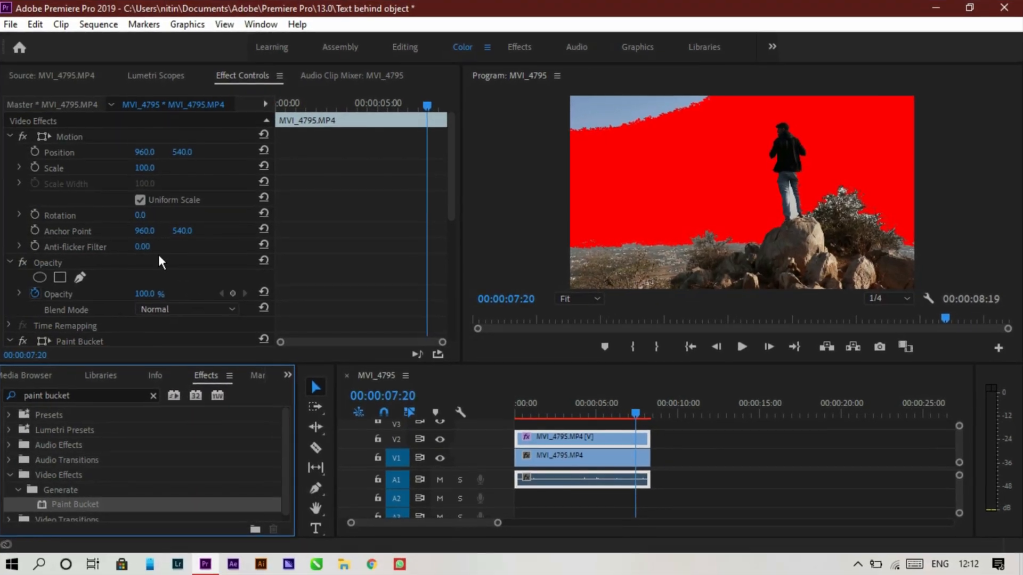
Reposition the Paint Bucket fill point around the frame, settling in the left sky
{"action": "scroll", "scroll_direction": "down", "scroll_amount": 3}
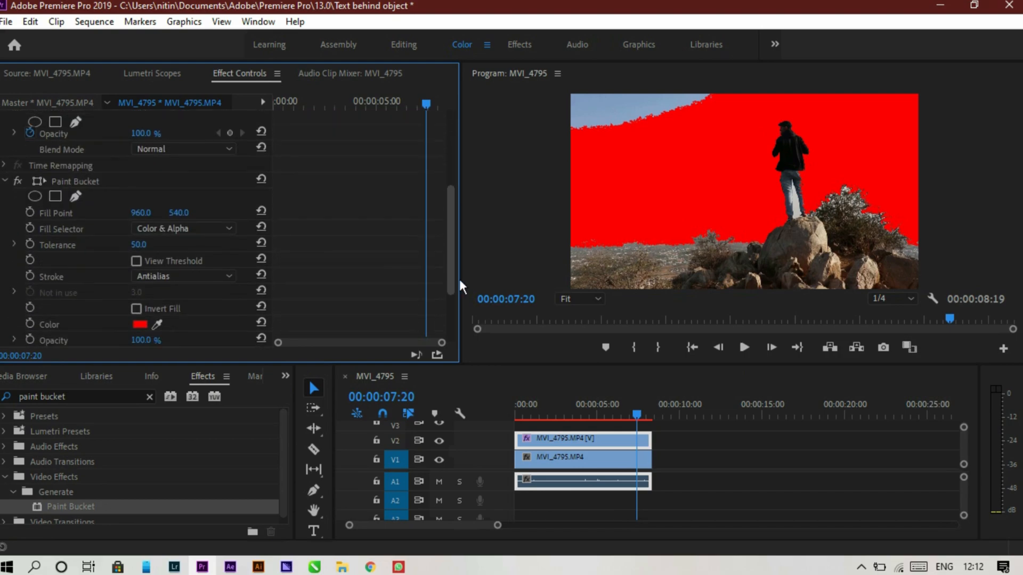
{"action": "scroll", "scroll_direction": "down", "scroll_amount": 3}
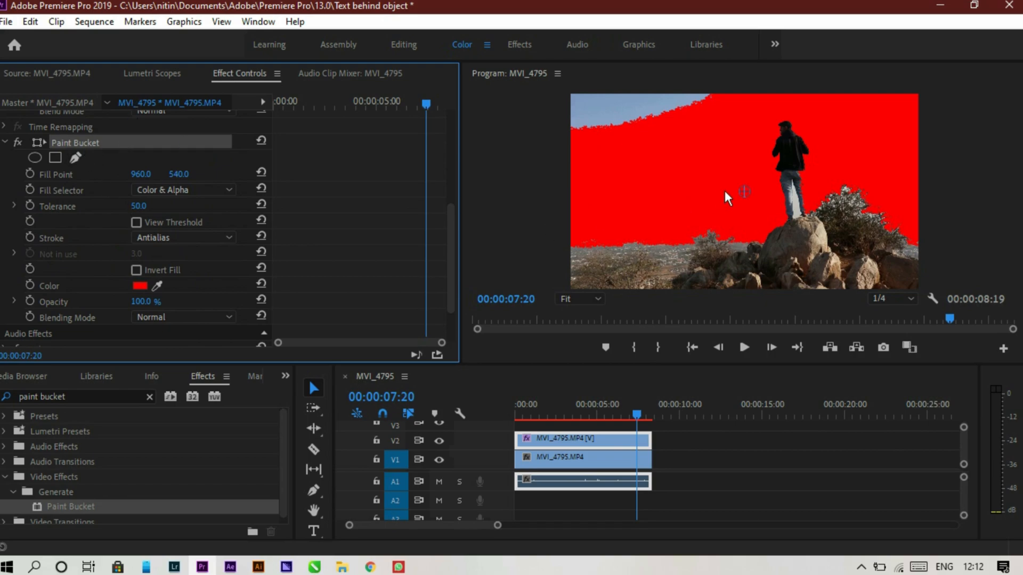
{"action": "mouse_move", "coordinate": [743, 193]}
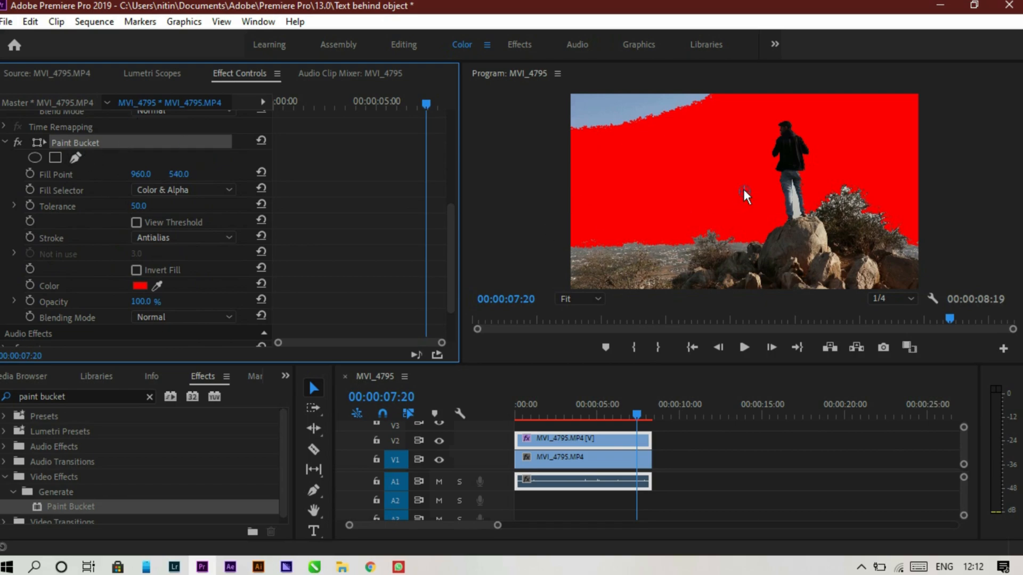
{"action": "left_click", "coordinate": [676, 140]}
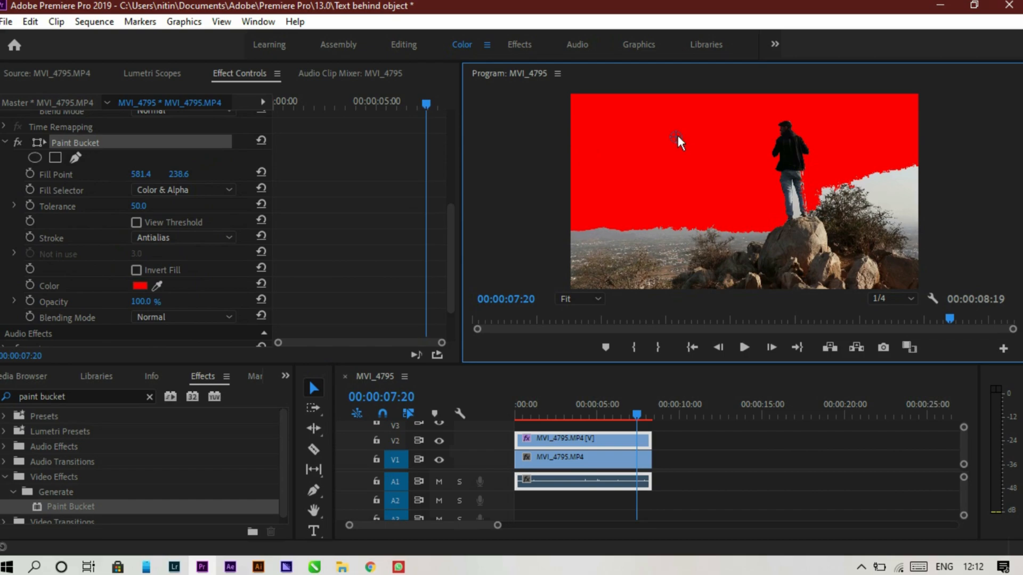
{"action": "left_click", "coordinate": [803, 253]}
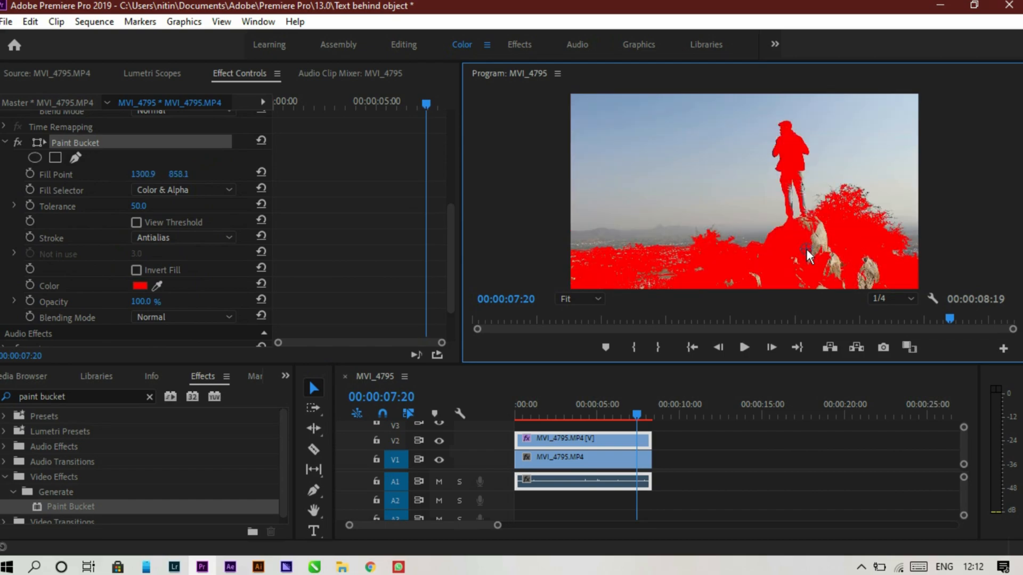
{"action": "left_click", "coordinate": [711, 190]}
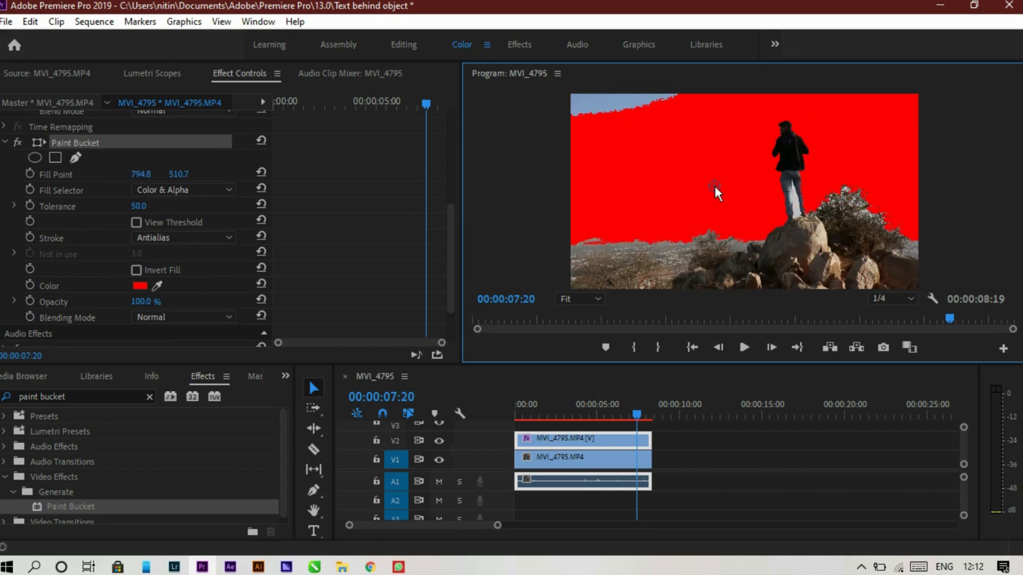
{"action": "left_click", "coordinate": [678, 165]}
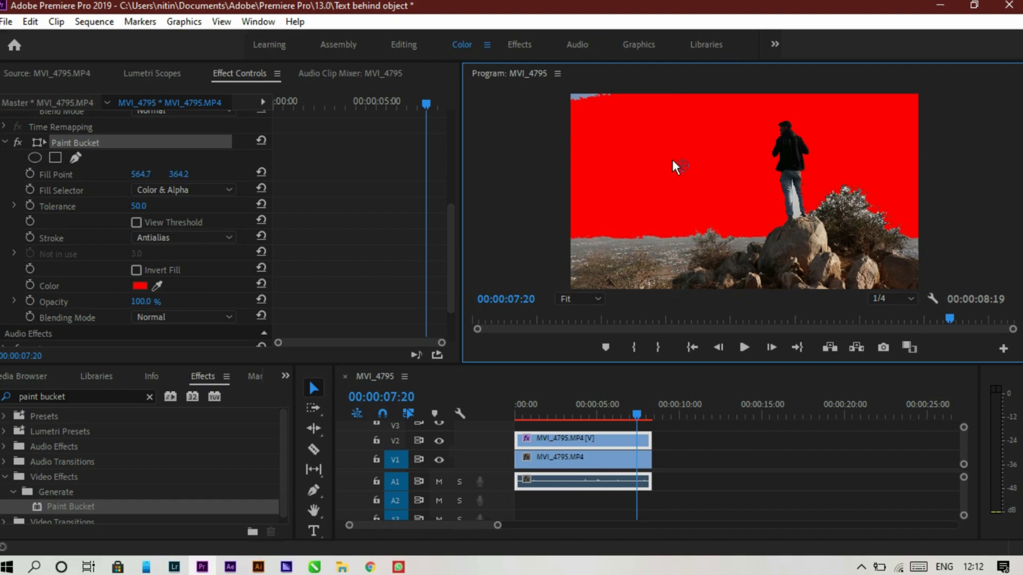
{"action": "left_click", "coordinate": [675, 164]}
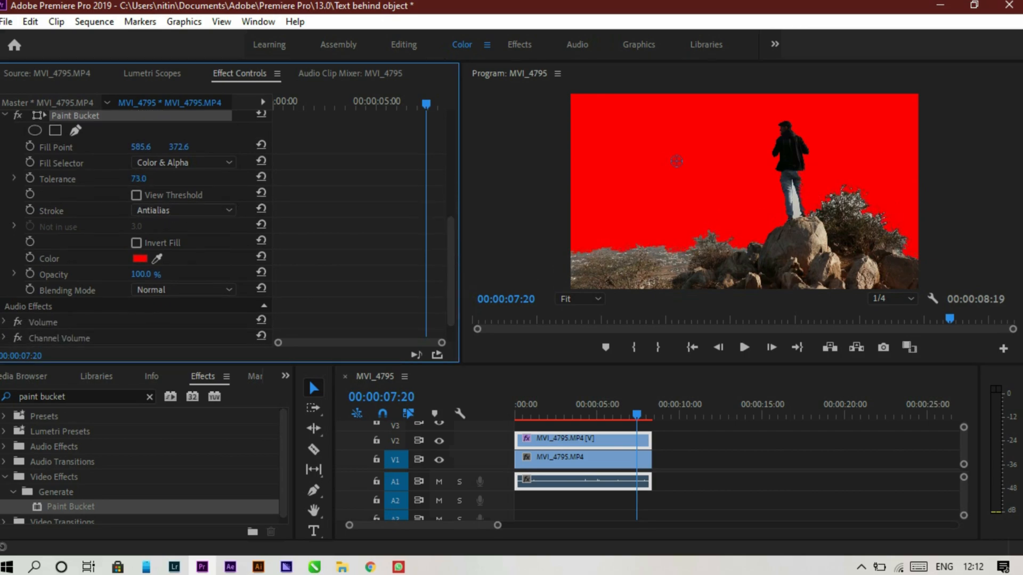
Scrub the Paint Bucket Tolerance down to 52 then up to 53
{"action": "left_click_drag", "start_coordinate": [138, 178], "coordinate": [117, 178]}
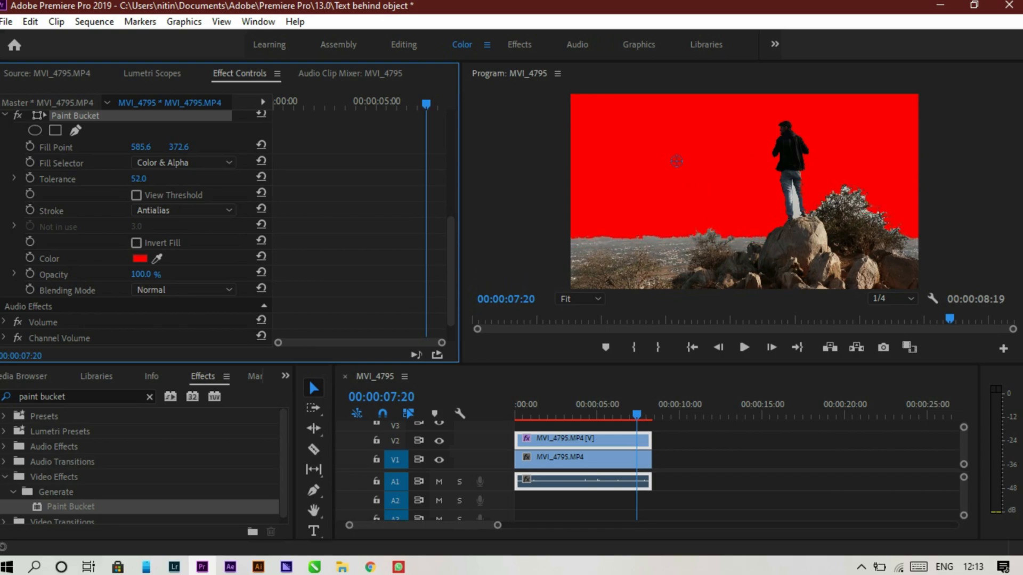
{"action": "left_click_drag", "start_coordinate": [137, 179], "coordinate": [154, 179]}
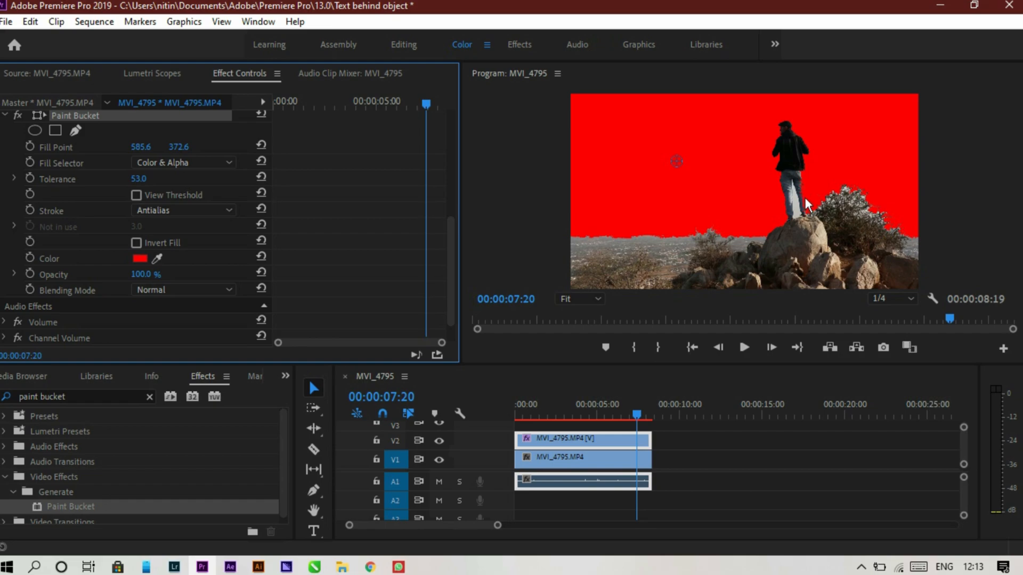
{"action": "mouse_move", "coordinate": [634, 221]}
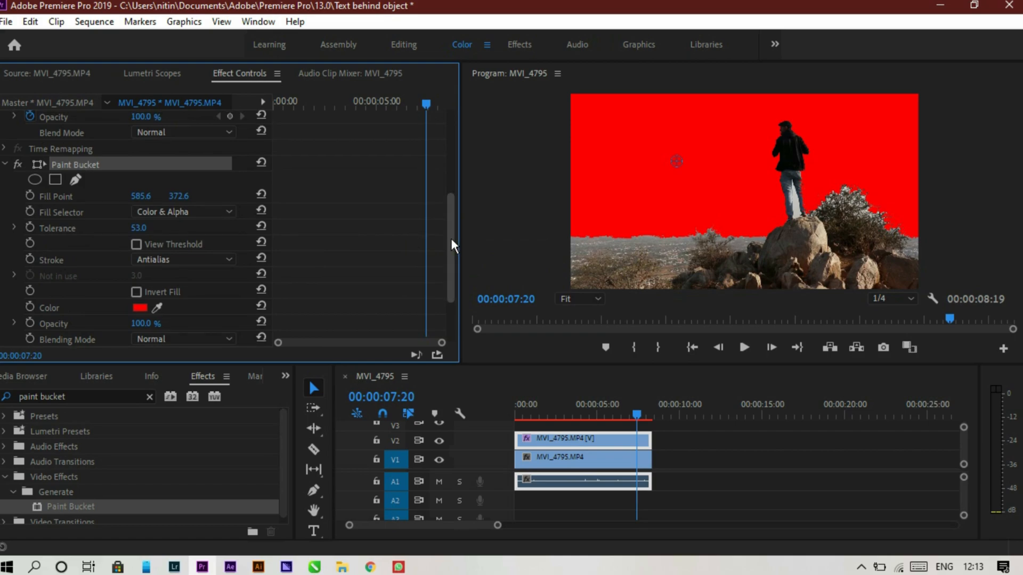
Set the fill Blending Mode to Stencil Alpha and hide the lower clip to check the silhouette
{"action": "scroll", "scroll_direction": "down", "scroll_amount": 3}
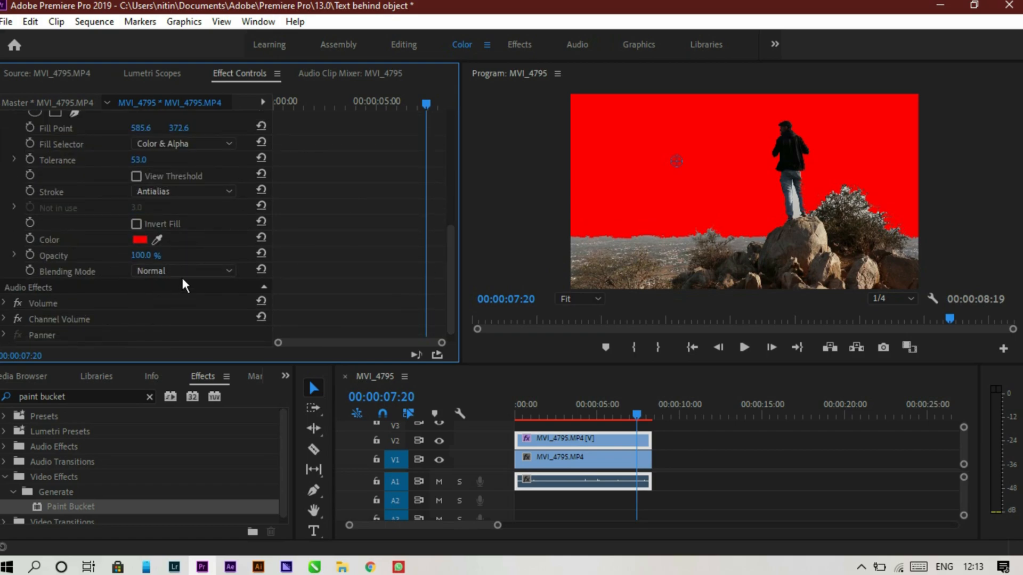
{"action": "left_click", "coordinate": [183, 271]}
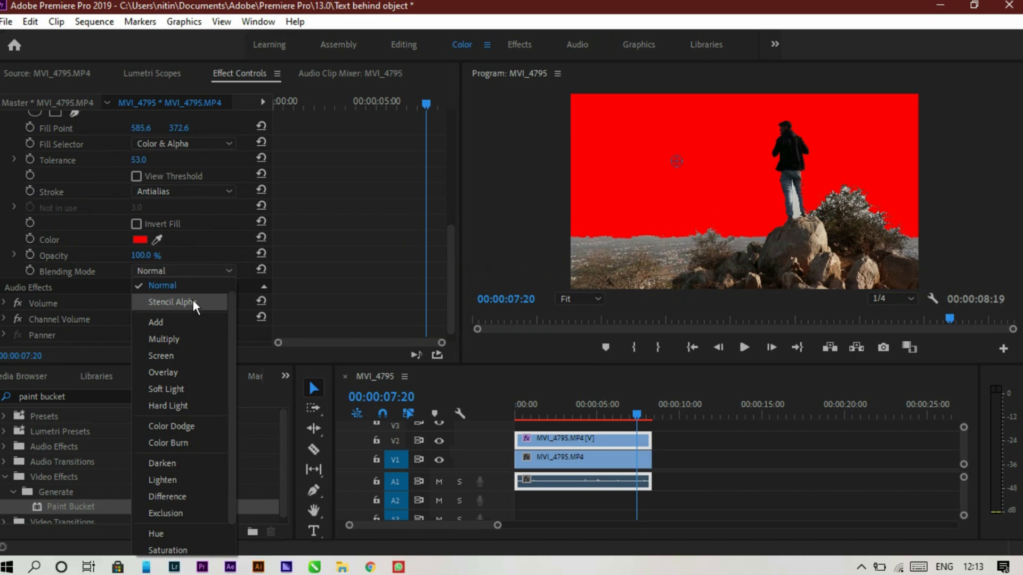
{"action": "left_click", "coordinate": [170, 302]}
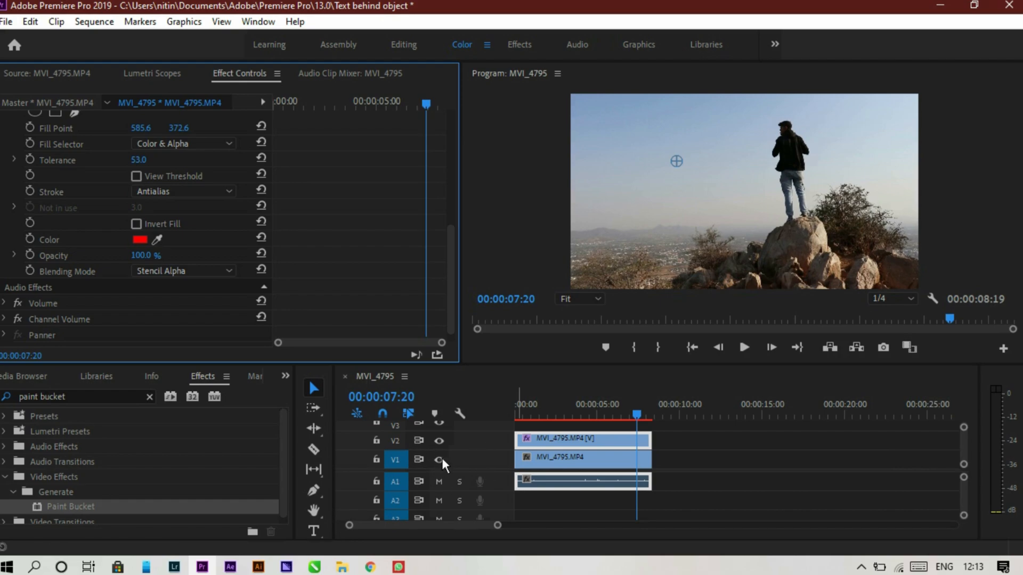
{"action": "left_click", "coordinate": [437, 460]}
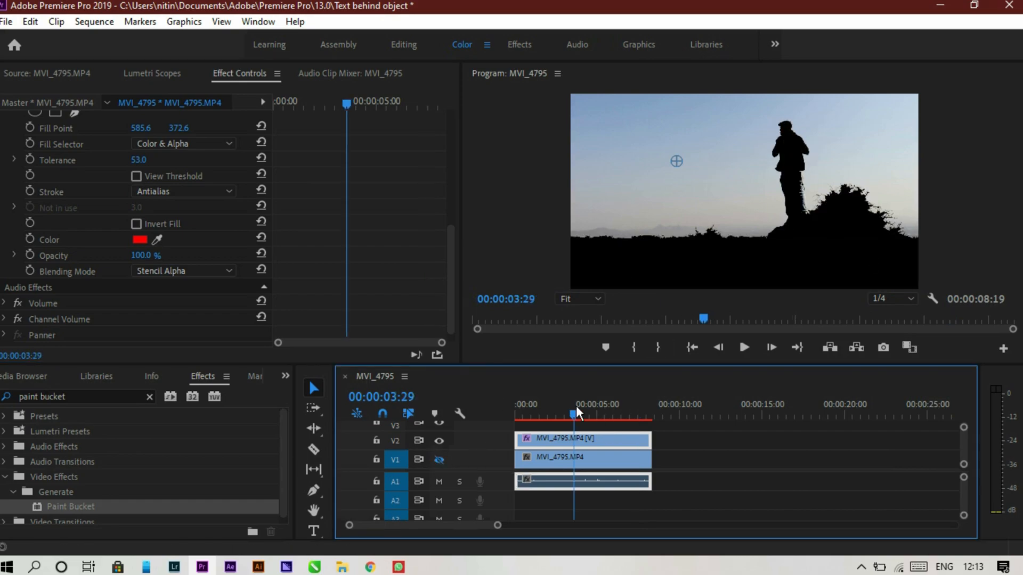
{"action": "left_click", "coordinate": [744, 347]}
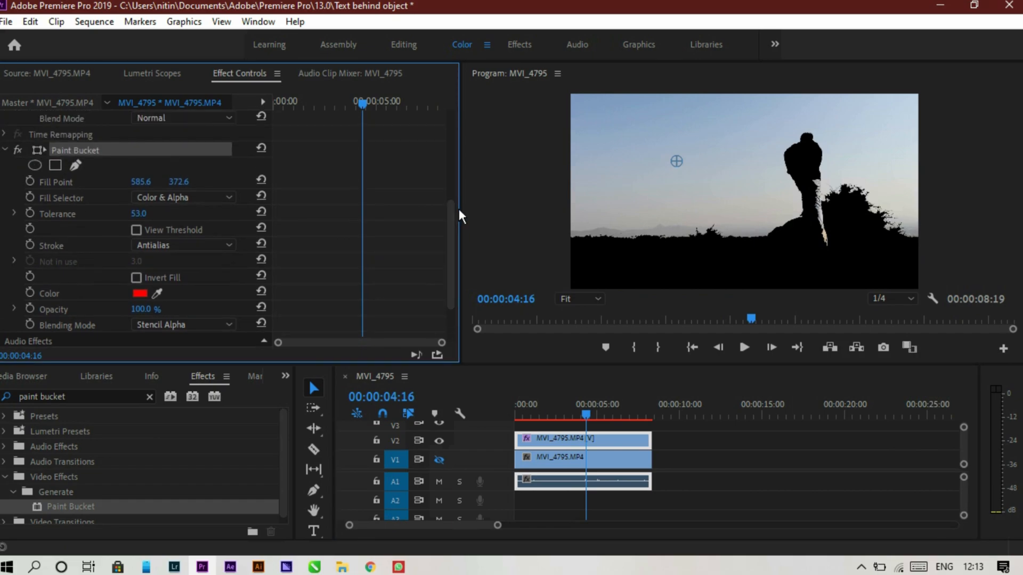
{"action": "mouse_move", "coordinate": [179, 269]}
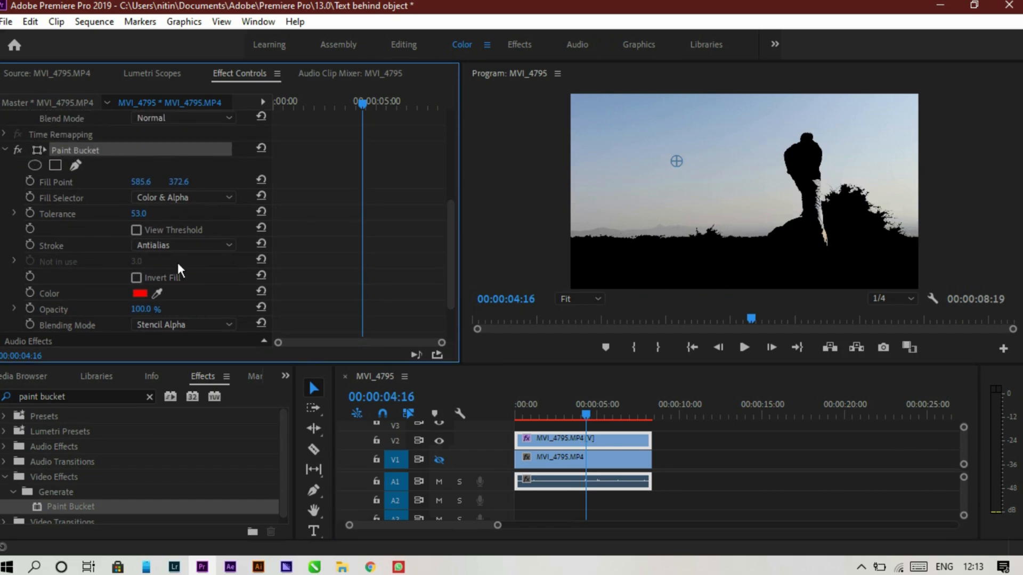
Enable Invert Fill so the sky goes black, then deselect the clip
{"action": "left_click", "coordinate": [136, 277]}
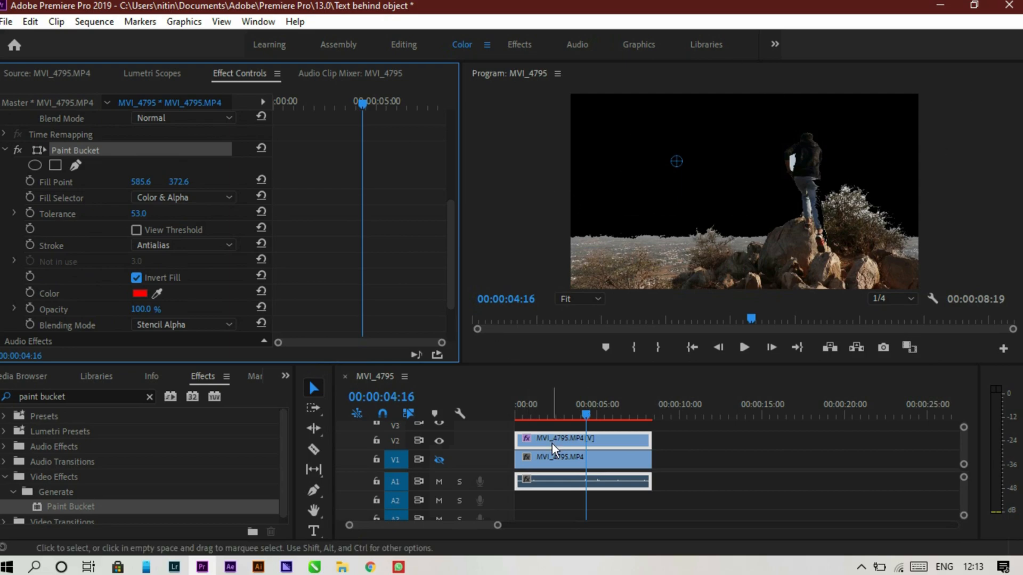
{"action": "left_click", "coordinate": [314, 530]}
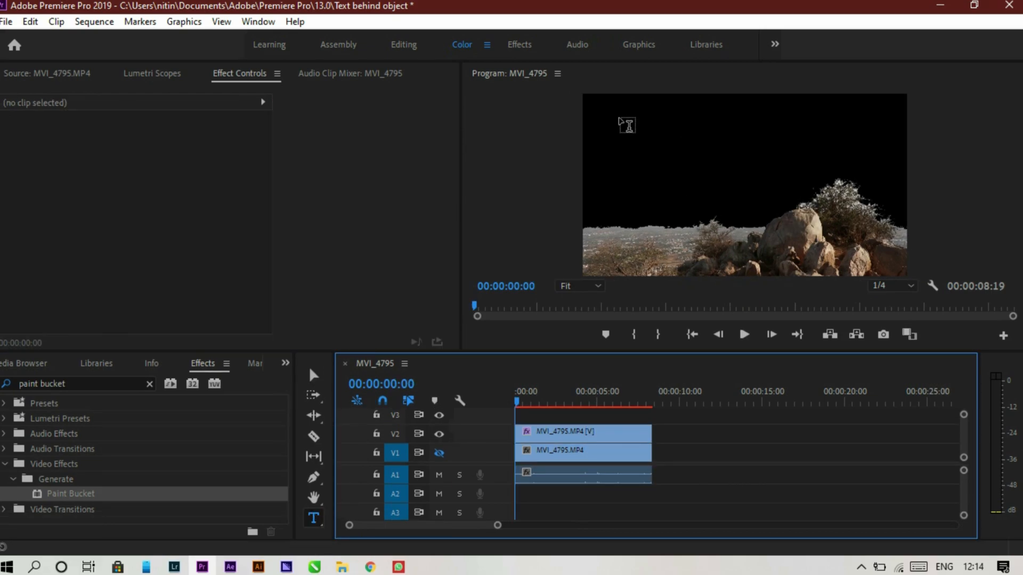
Draw a text box near the top of the frame reading 'TEXT BEHIND THE OBJECT'
{"action": "left_click_drag", "start_coordinate": [623, 112], "coordinate": [722, 157]}
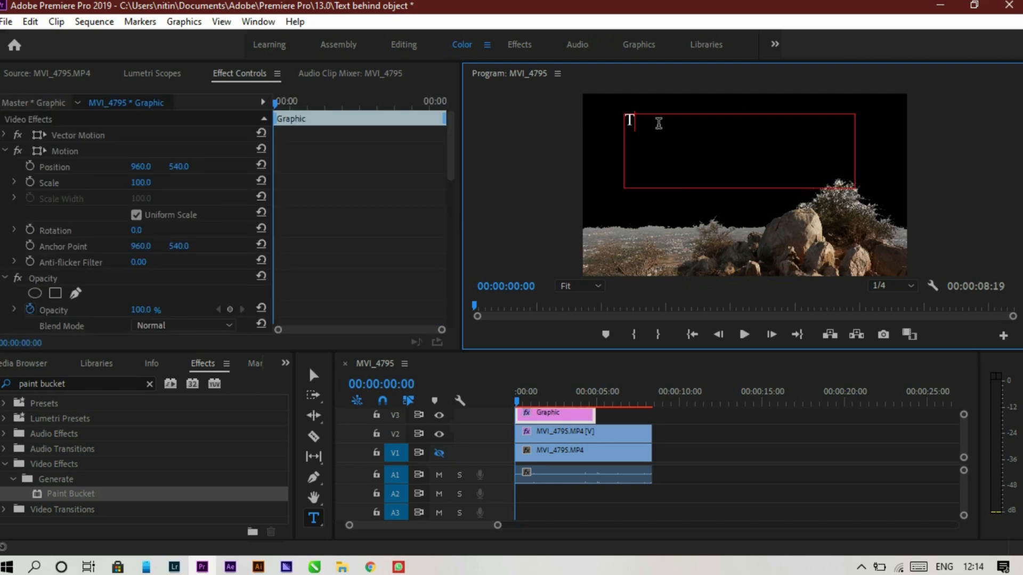
{"action": "type", "text": "TEXT B"}
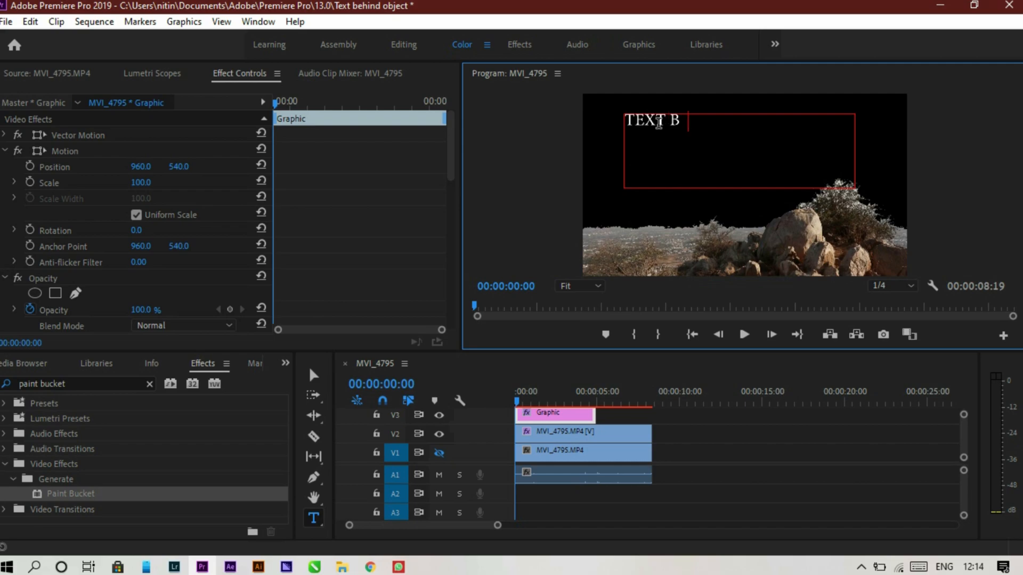
{"action": "type", "text": "EHIND THE OBJECT"}
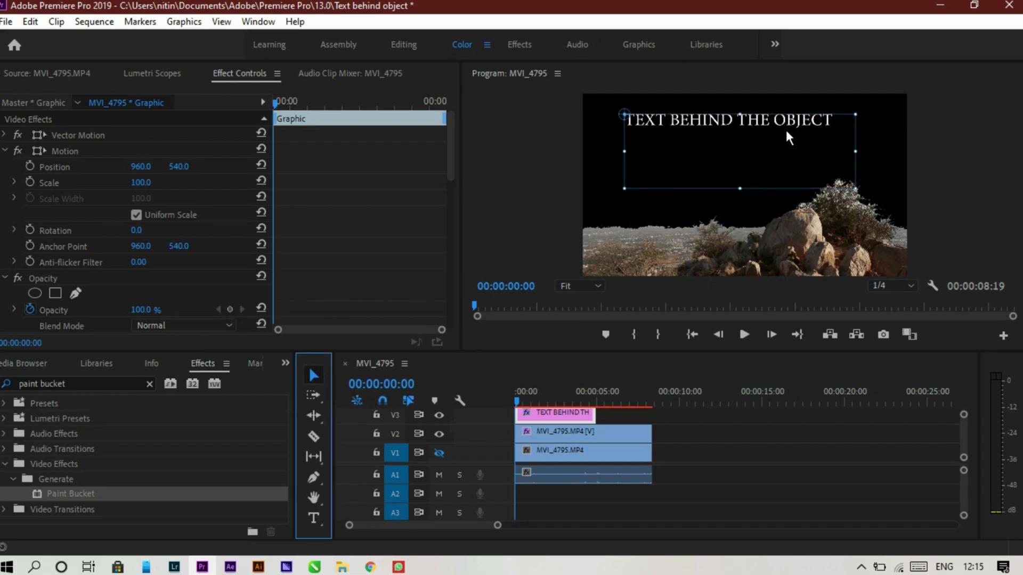
Set the title font to Nouvelle Vague at size 126
{"action": "scroll", "scroll_direction": "down", "scroll_amount": 3}
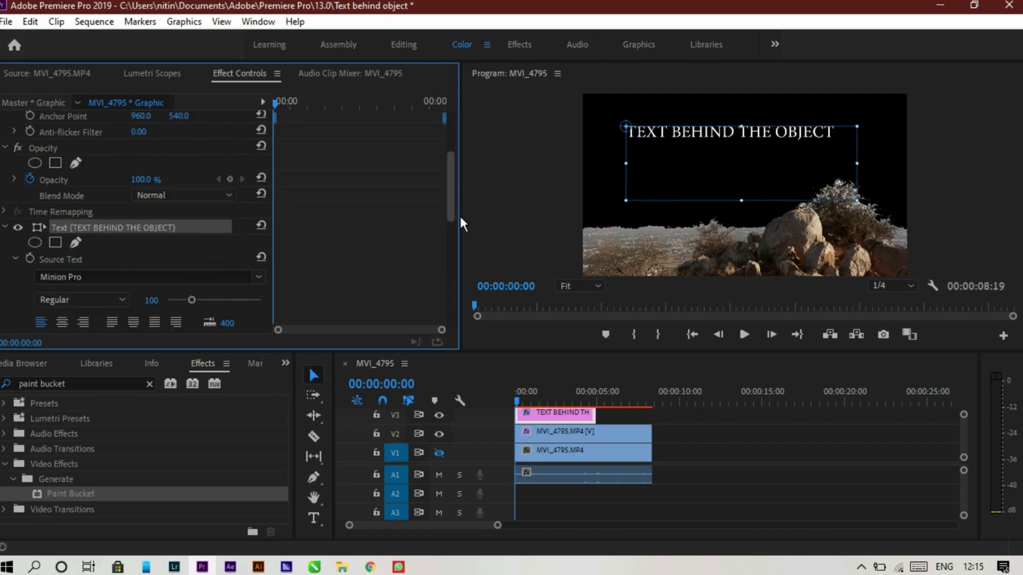
{"action": "scroll", "scroll_direction": "down", "scroll_amount": 3}
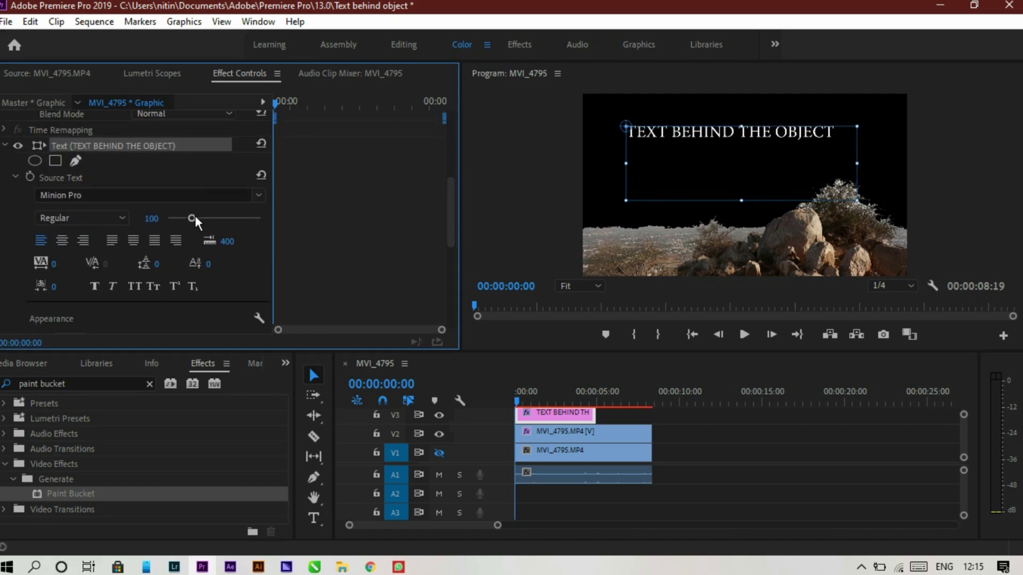
{"action": "mouse_move", "coordinate": [256, 203]}
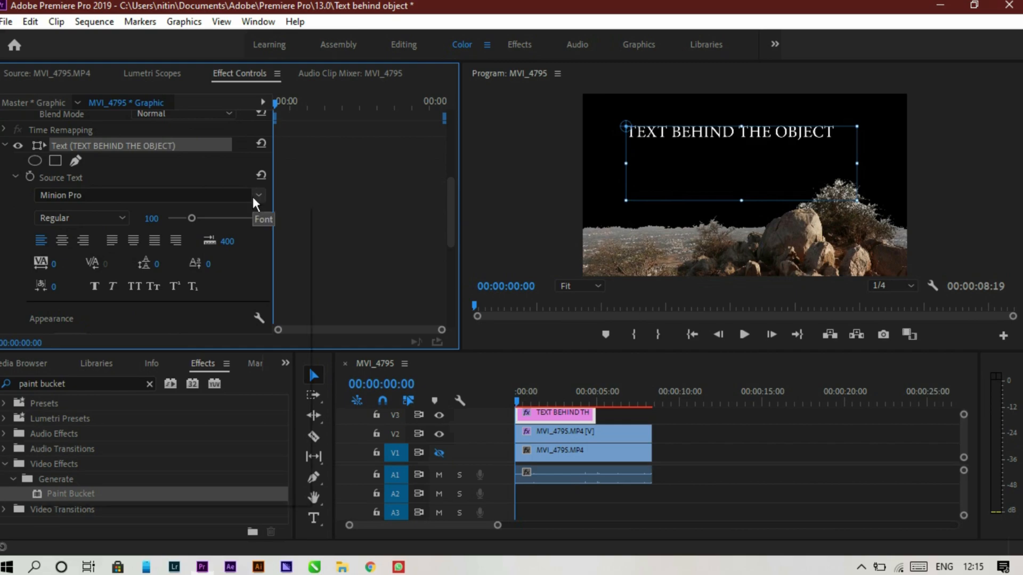
{"action": "left_click", "coordinate": [259, 195]}
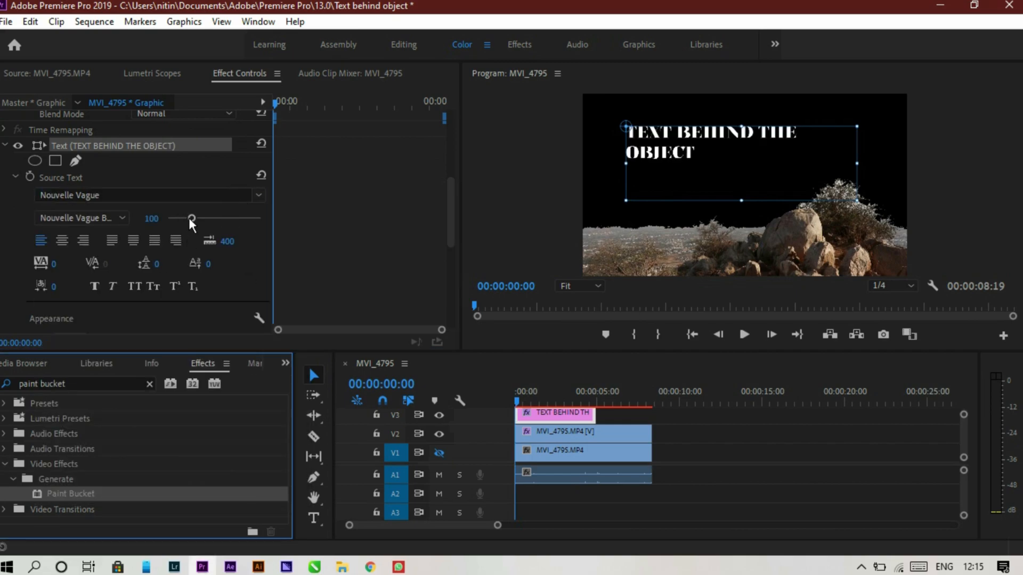
{"action": "left_click_drag", "start_coordinate": [192, 218], "coordinate": [198, 217]}
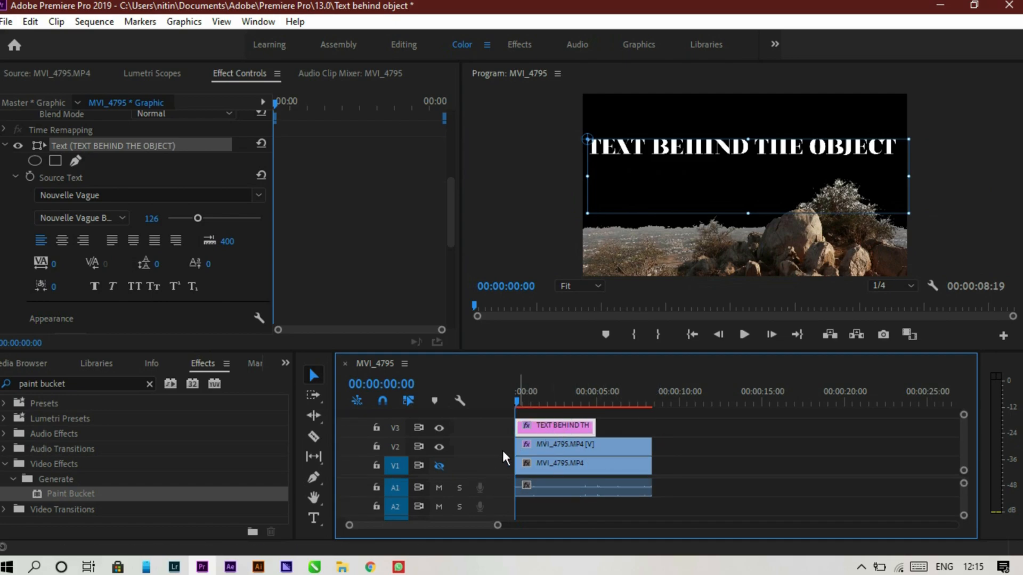
Move the keyed person clip to V3 above the title on V2
{"action": "left_click", "coordinate": [584, 445]}
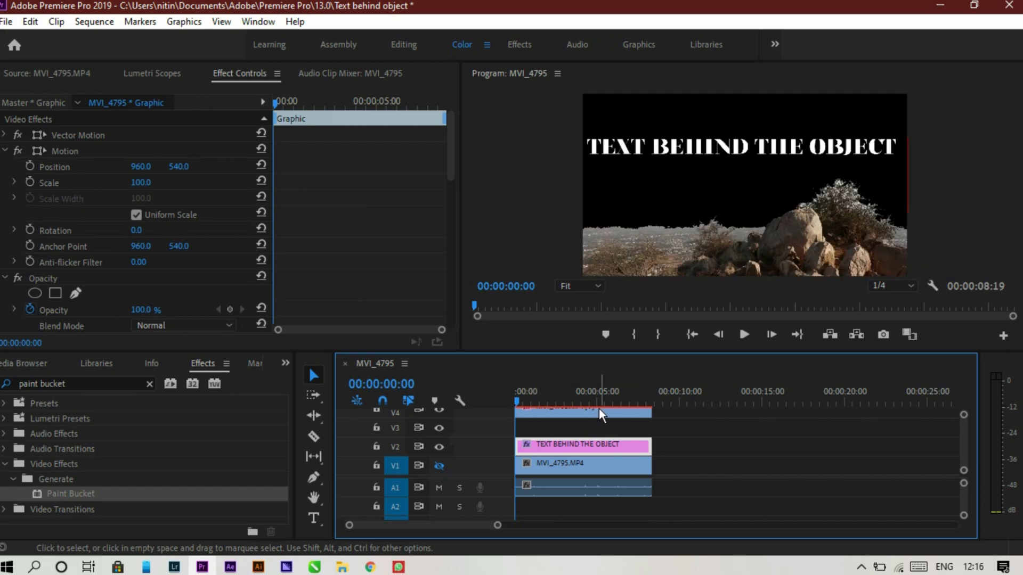
{"action": "left_click", "coordinate": [582, 426]}
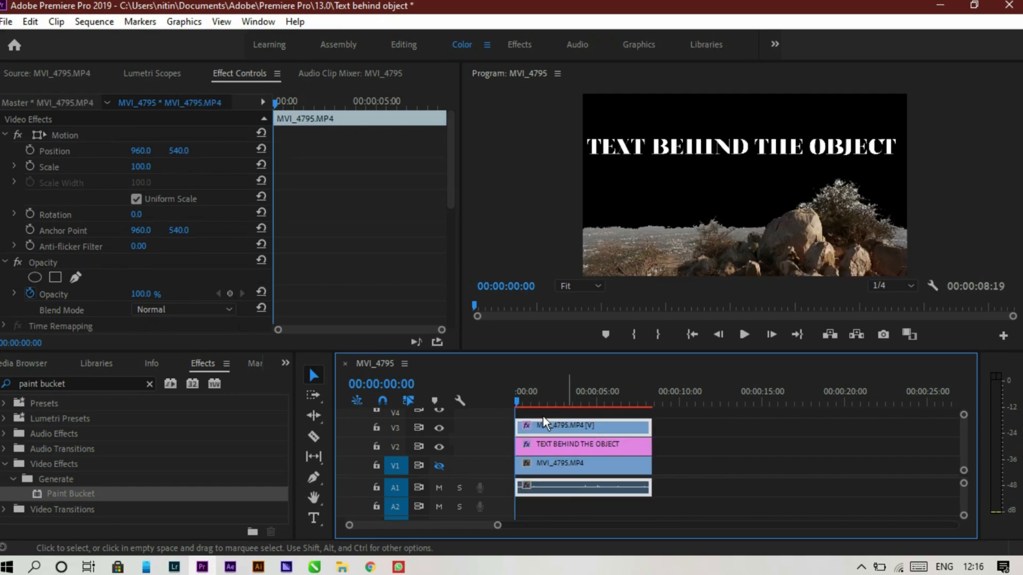
{"action": "mouse_move", "coordinate": [538, 455]}
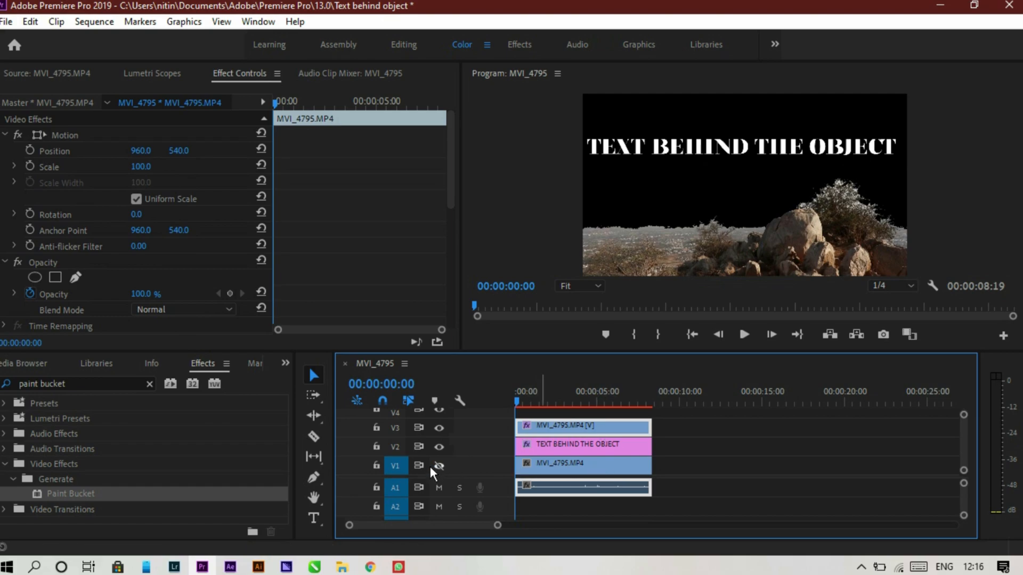
Re-enable V1 track output, preview the result, and select the title clip
{"action": "left_click", "coordinate": [438, 465]}
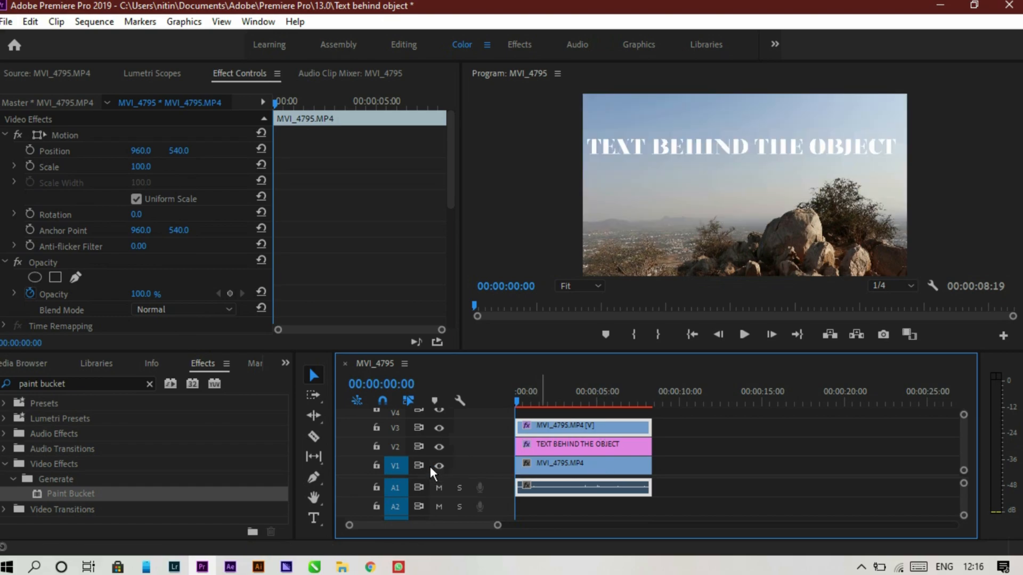
{"action": "left_click", "coordinate": [744, 333]}
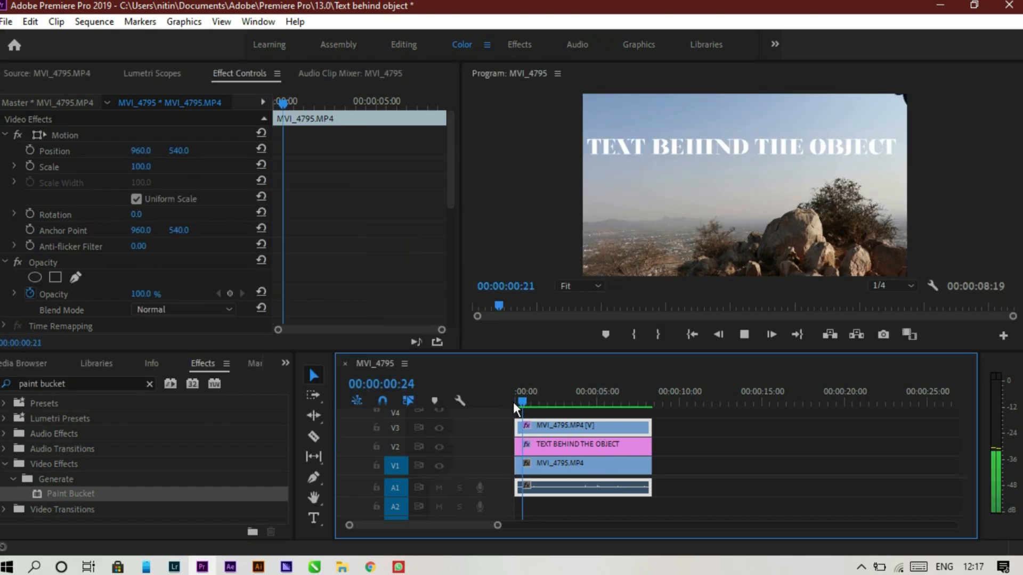
{"action": "left_click", "coordinate": [559, 404]}
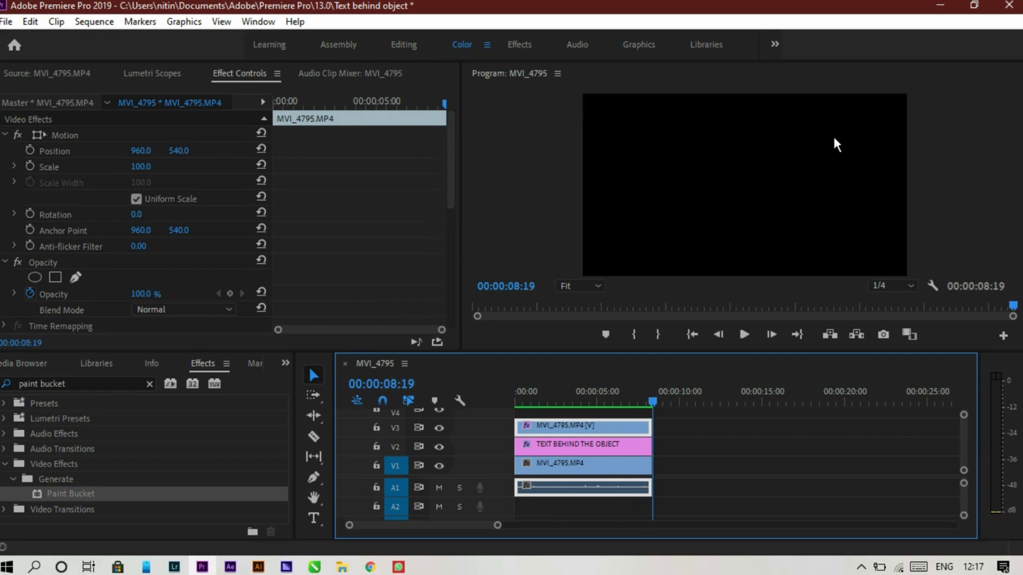
{"action": "left_click", "coordinate": [744, 335]}
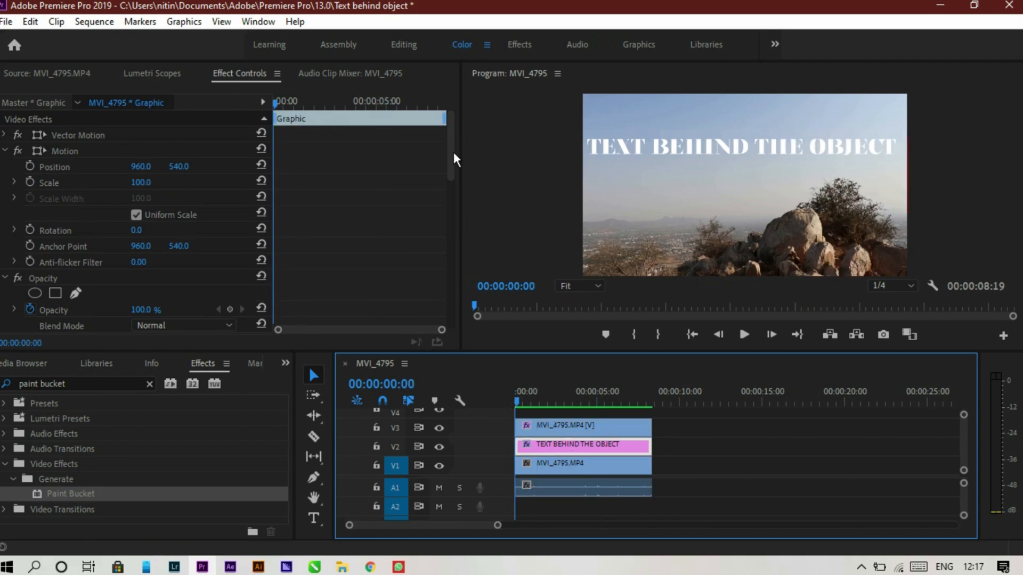
{"action": "mouse_move", "coordinate": [32, 170]}
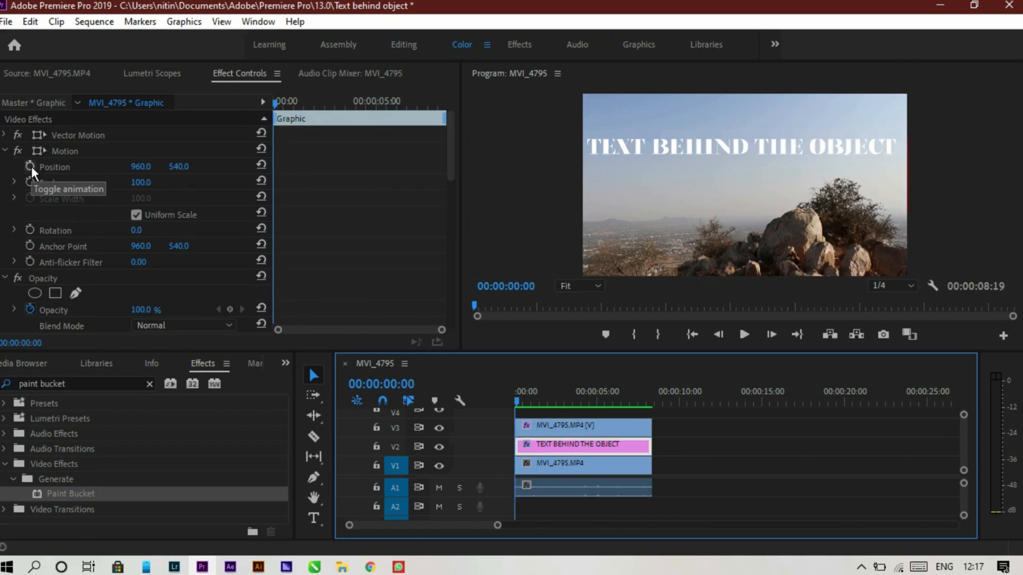
Enable Position keyframes on the title and drag it leftward at a later point to animate it sliding in
{"action": "left_click", "coordinate": [31, 166]}
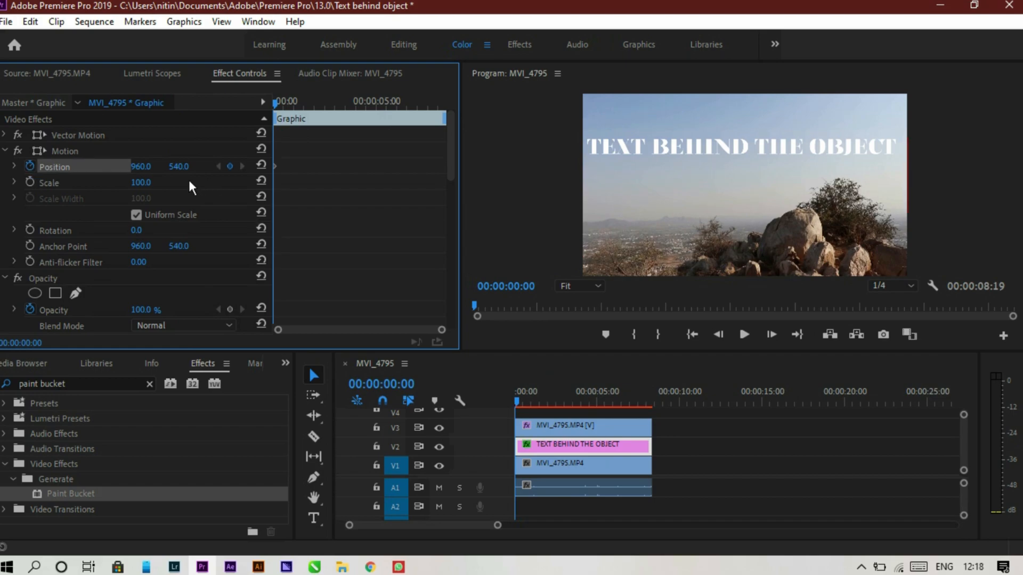
{"action": "mouse_move", "coordinate": [630, 144]}
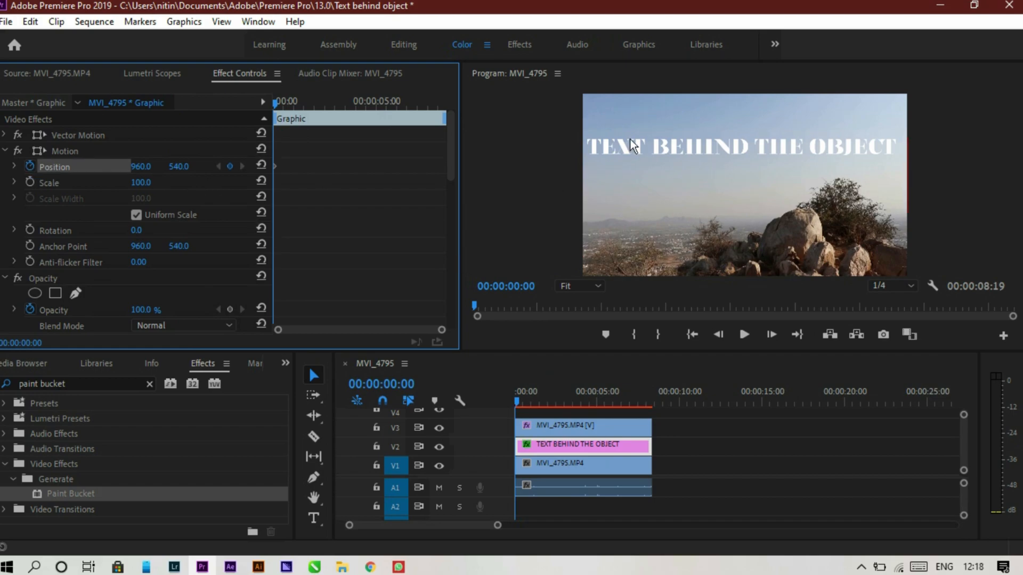
{"action": "left_click", "coordinate": [65, 151]}
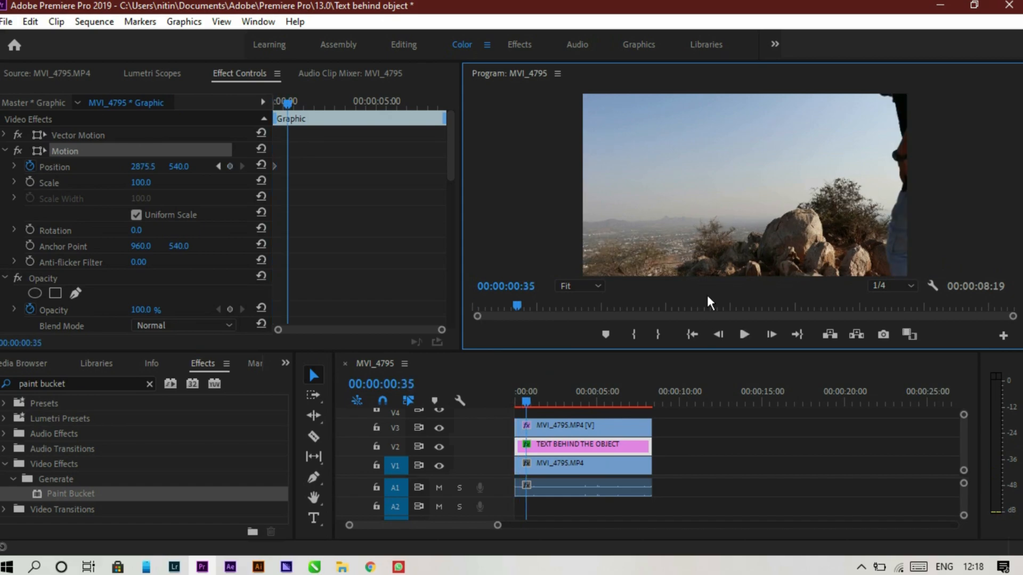
{"action": "left_click", "coordinate": [534, 405]}
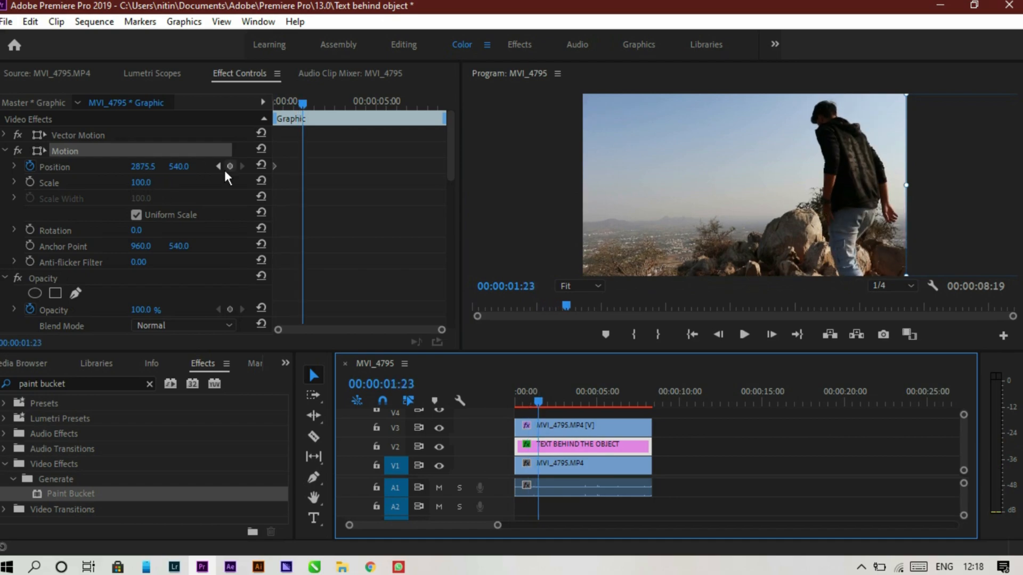
{"action": "left_click_drag", "start_coordinate": [906, 185], "coordinate": [842, 202]}
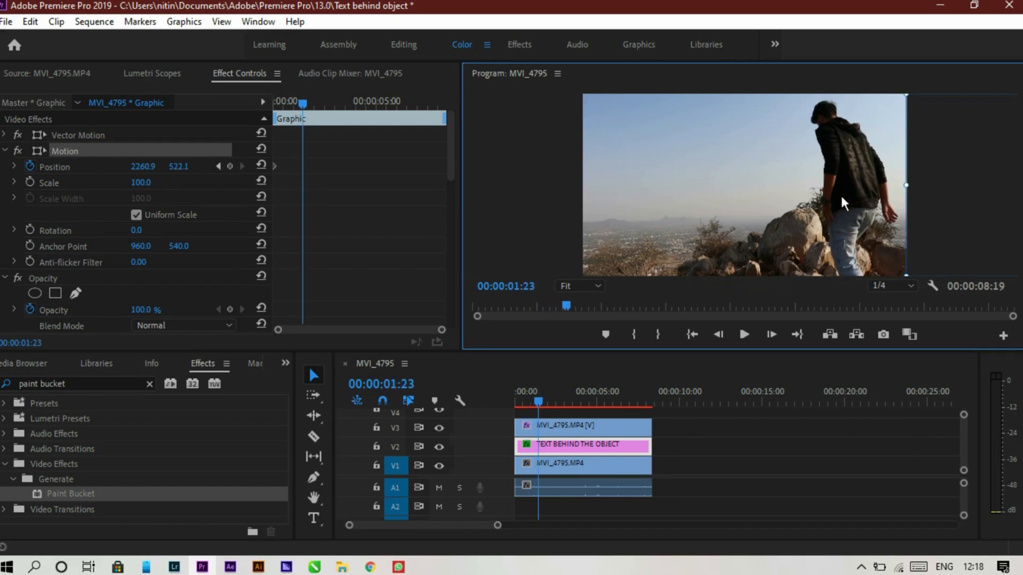